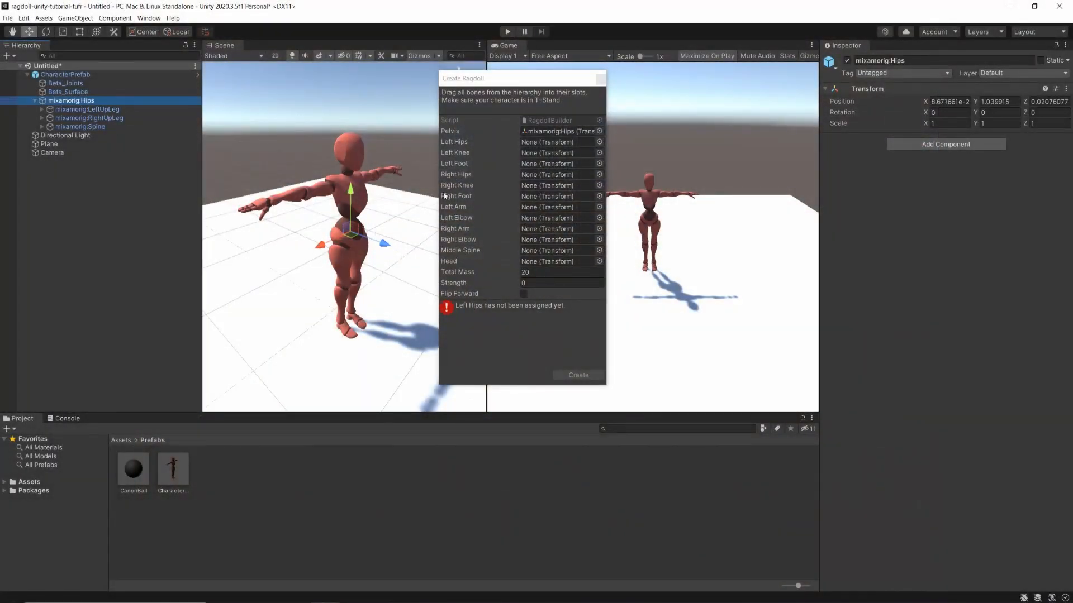
Assign the left thigh to Left Hips and the spine bones, then generate the ragdoll.
{"action": "left_click_drag", "start_coordinate": [87, 108], "coordinate": [560, 142]}
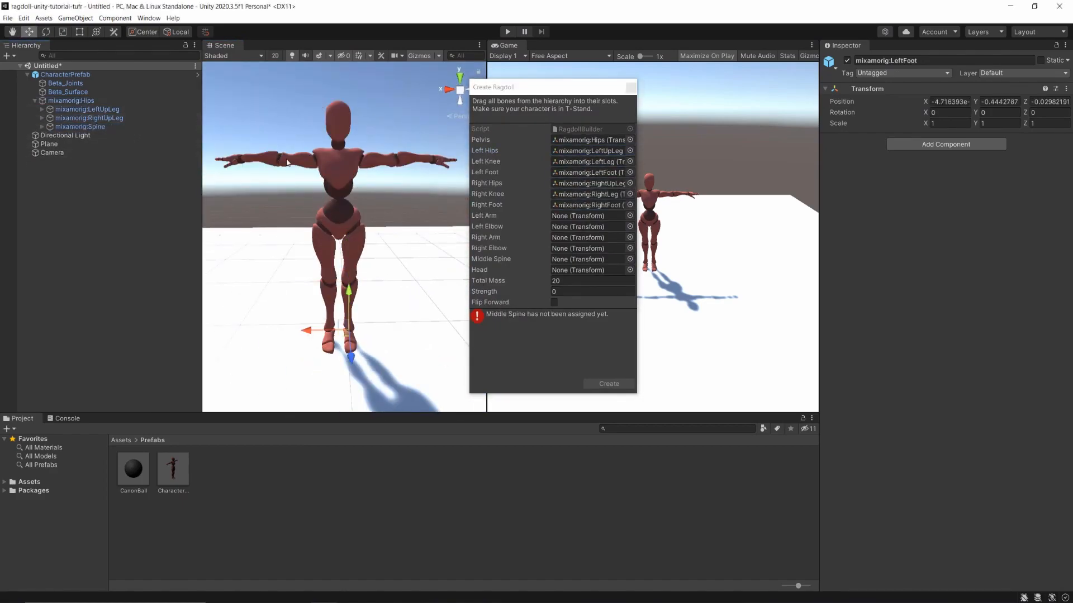
{"action": "left_click", "coordinate": [41, 126]}
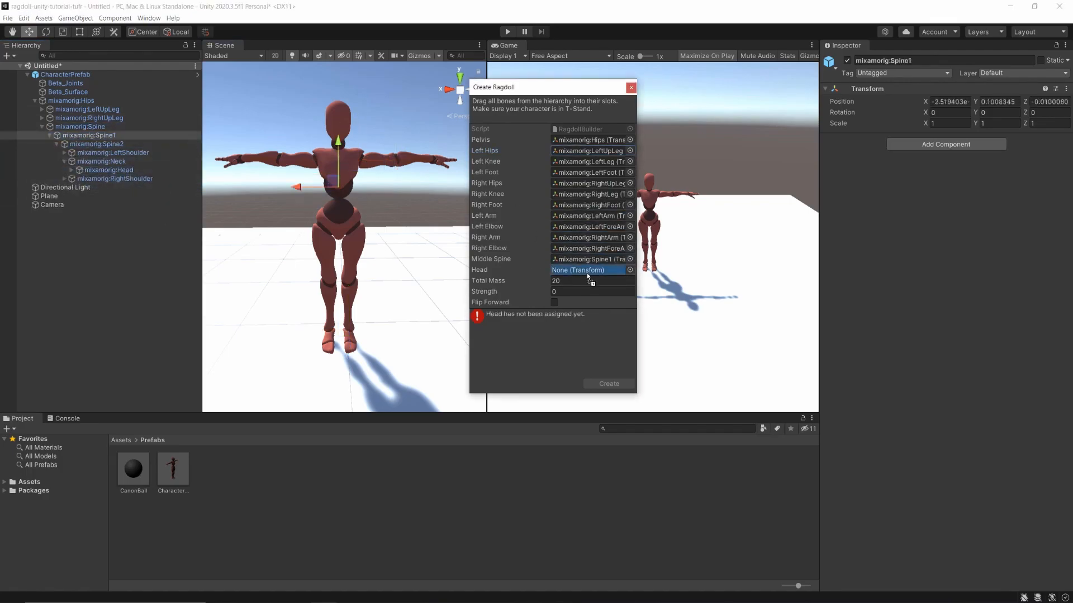
{"action": "left_click", "coordinate": [630, 87]}
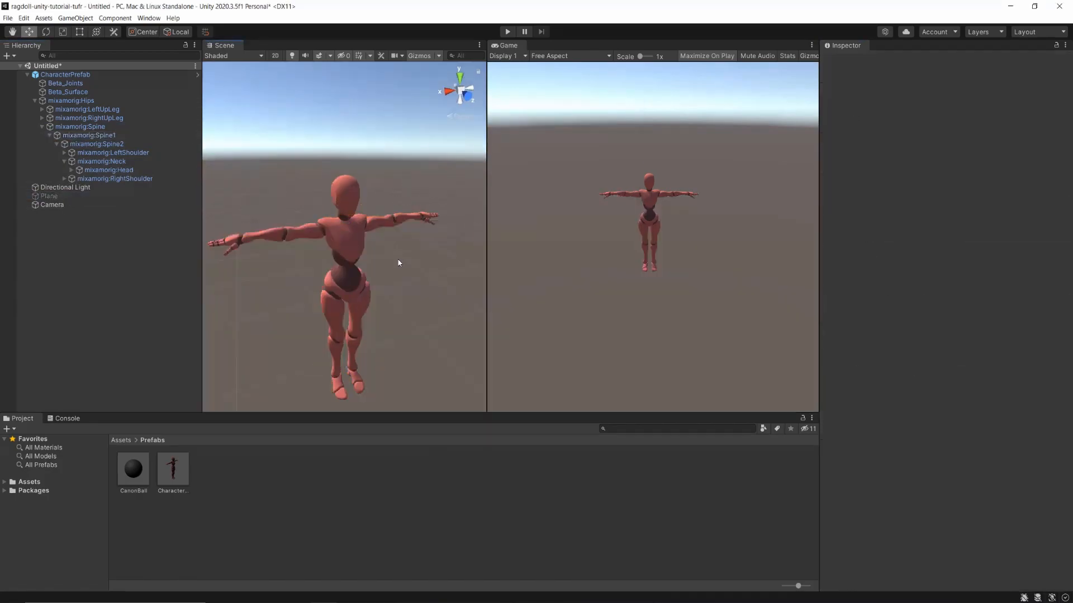
Select CharacterPrefab to show its Walking Animator and the new ragdoll colliders.
{"action": "left_click", "coordinate": [65, 74]}
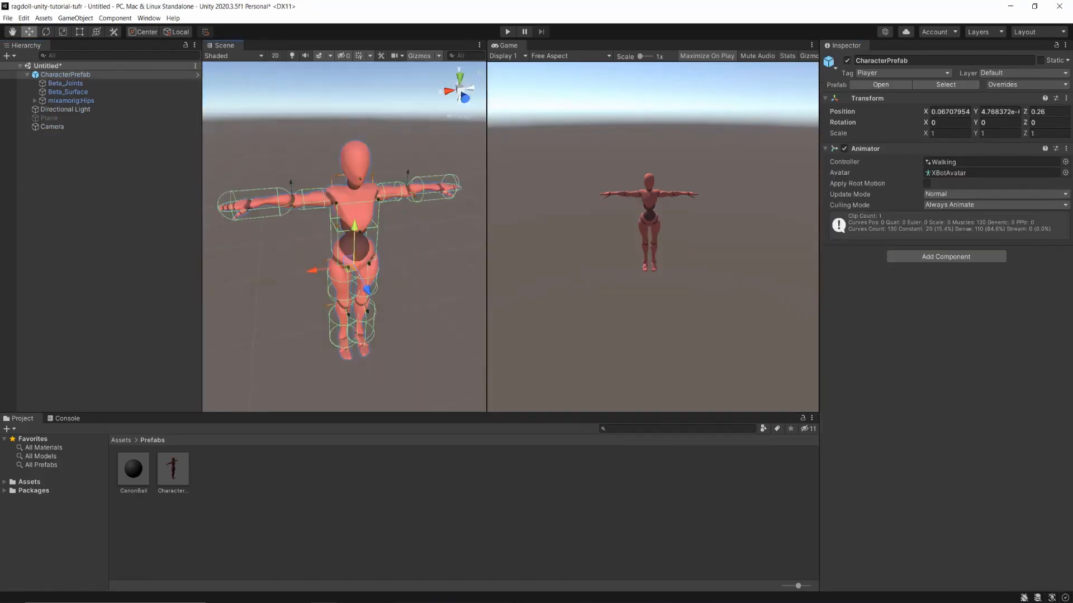
{"action": "left_click", "coordinate": [506, 31]}
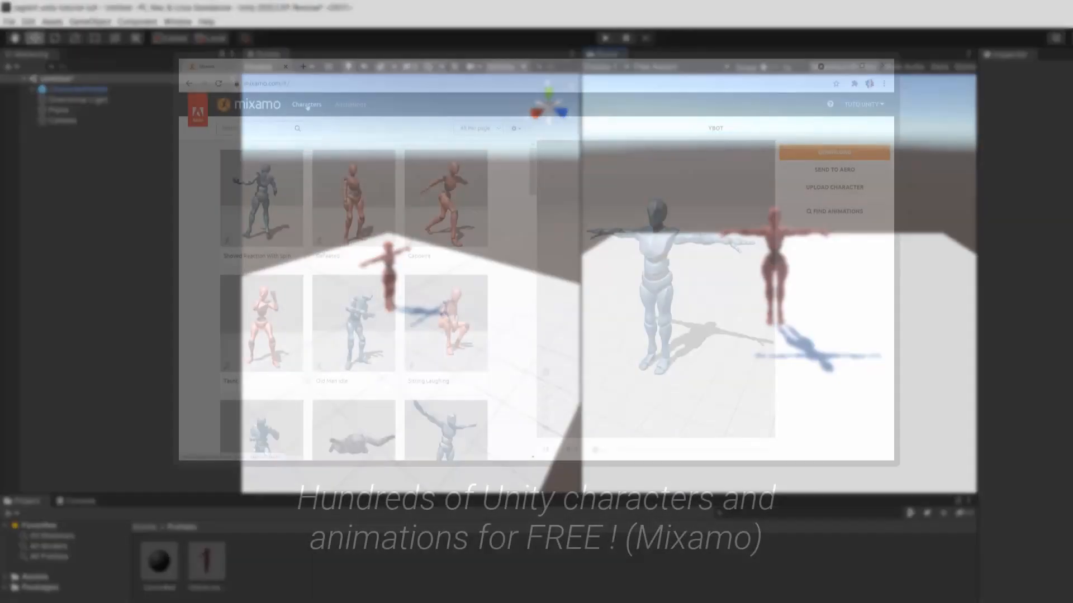
Preview the Amy character from Mixamo's free character grid.
{"action": "left_click", "coordinate": [353, 251]}
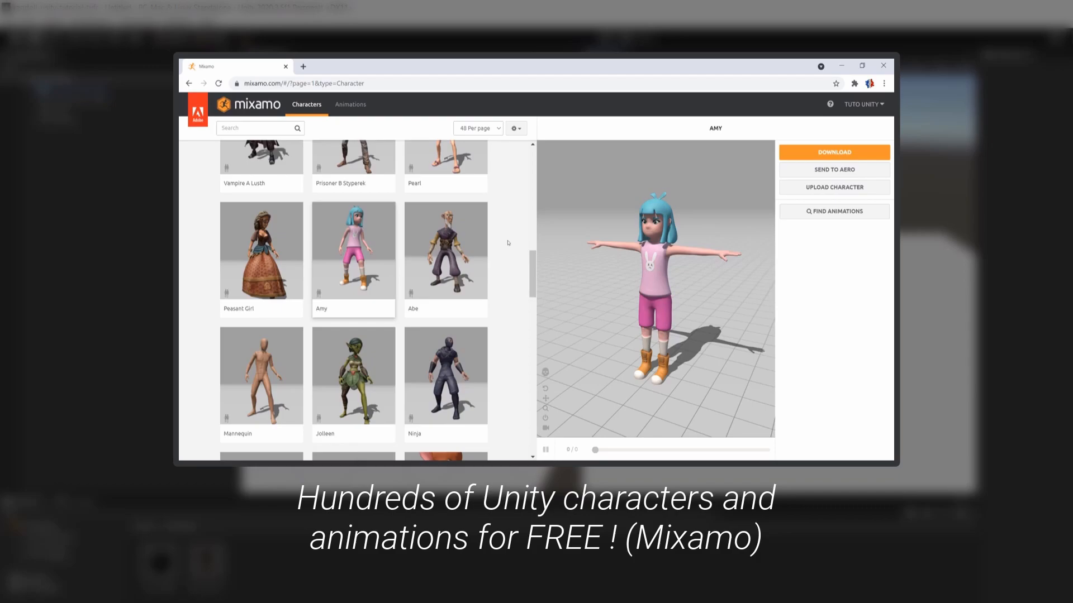
{"action": "mouse_move", "coordinate": [519, 253]}
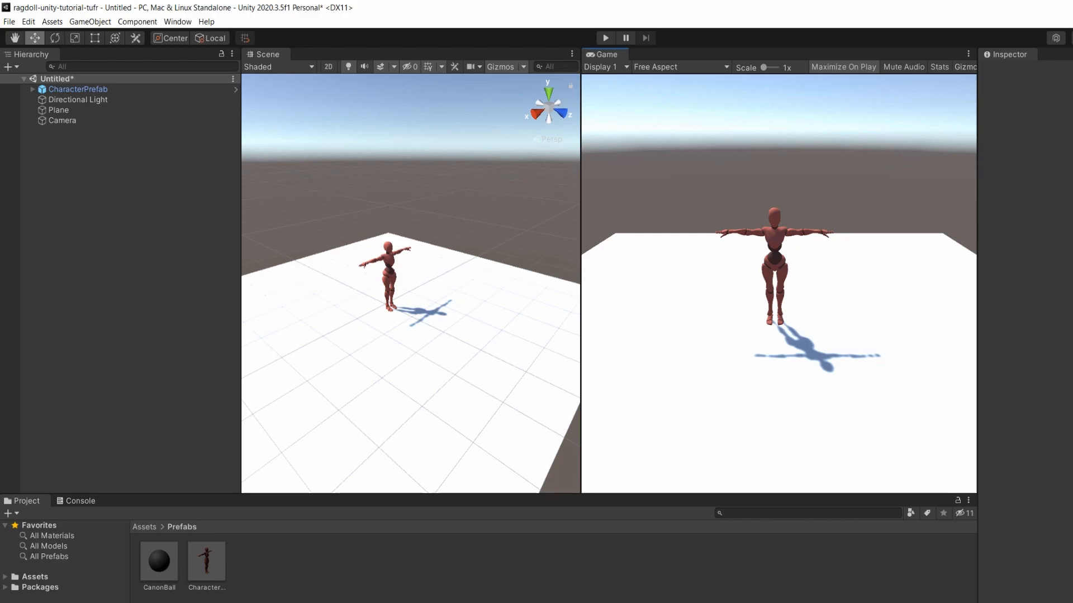
{"action": "mouse_move", "coordinate": [351, 266]}
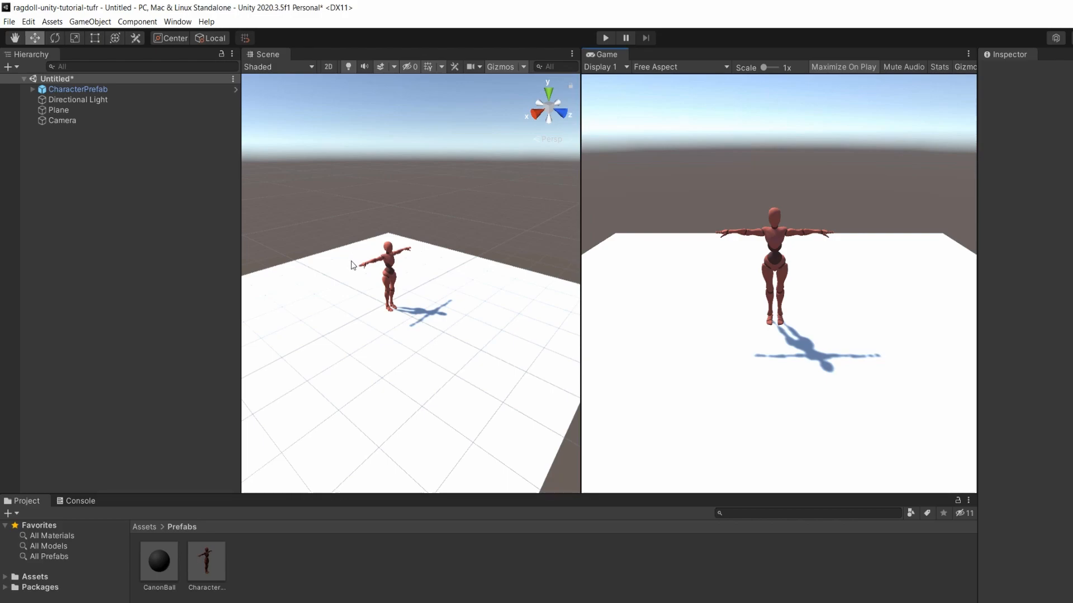
Start the Create Ragdoll wizard from GameObject > 3D Object > Ragdoll...
{"action": "left_click", "coordinate": [89, 21]}
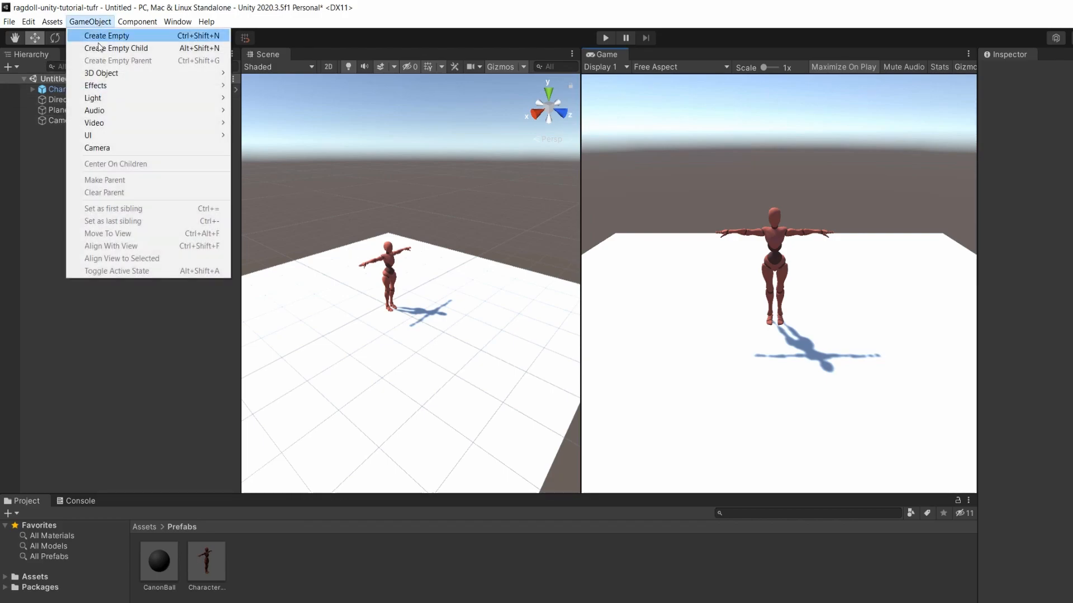
{"action": "mouse_move", "coordinate": [102, 73]}
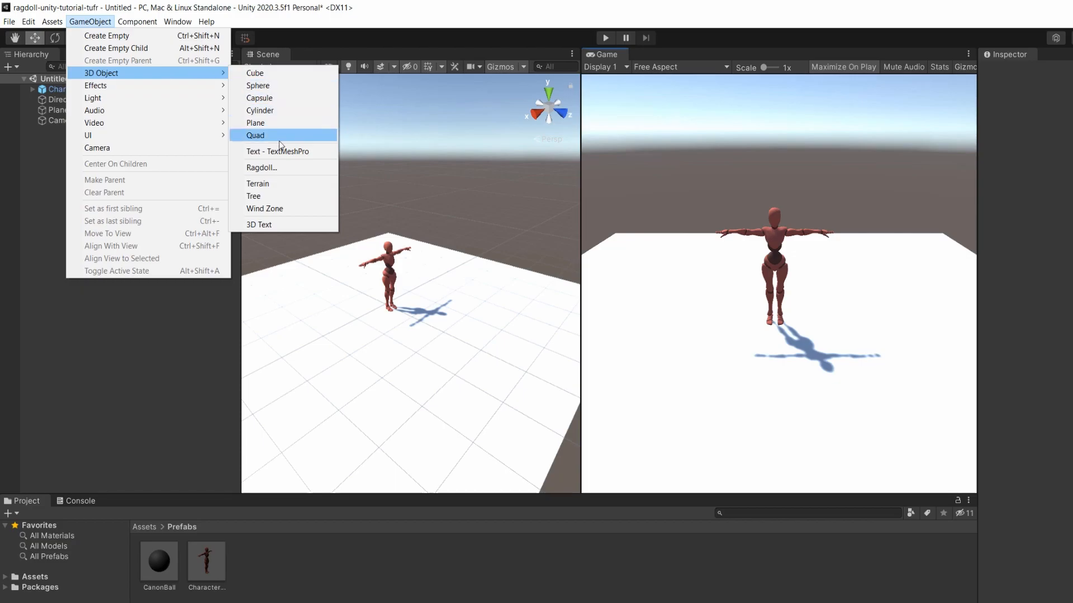
{"action": "left_click", "coordinate": [262, 167]}
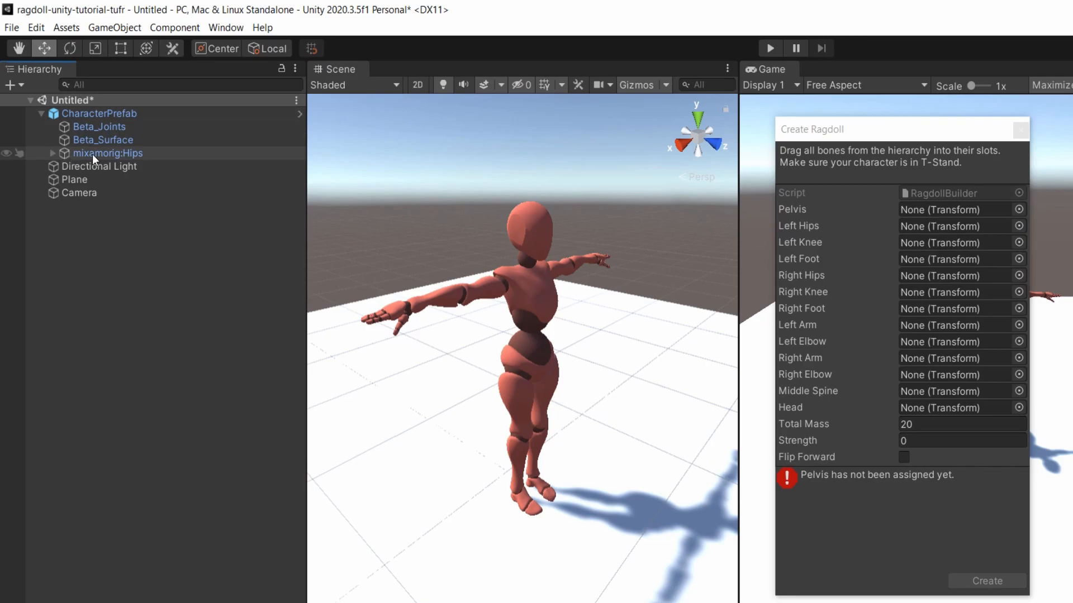
Set mixamorig:Hips as the Pelvis and expand its child leg and spine bones.
{"action": "left_click", "coordinate": [107, 153]}
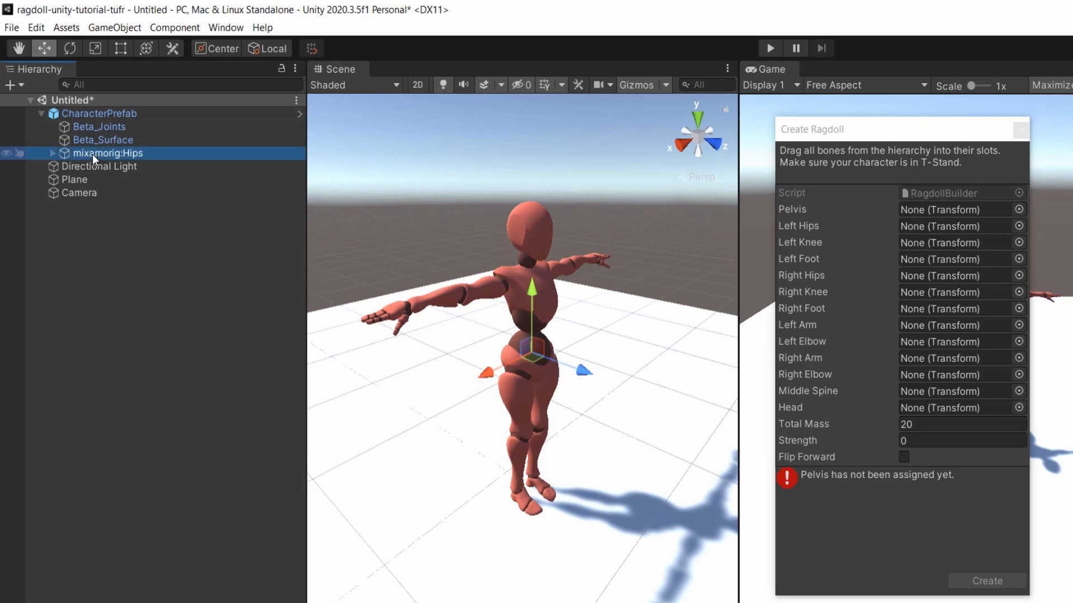
{"action": "left_click", "coordinate": [52, 153]}
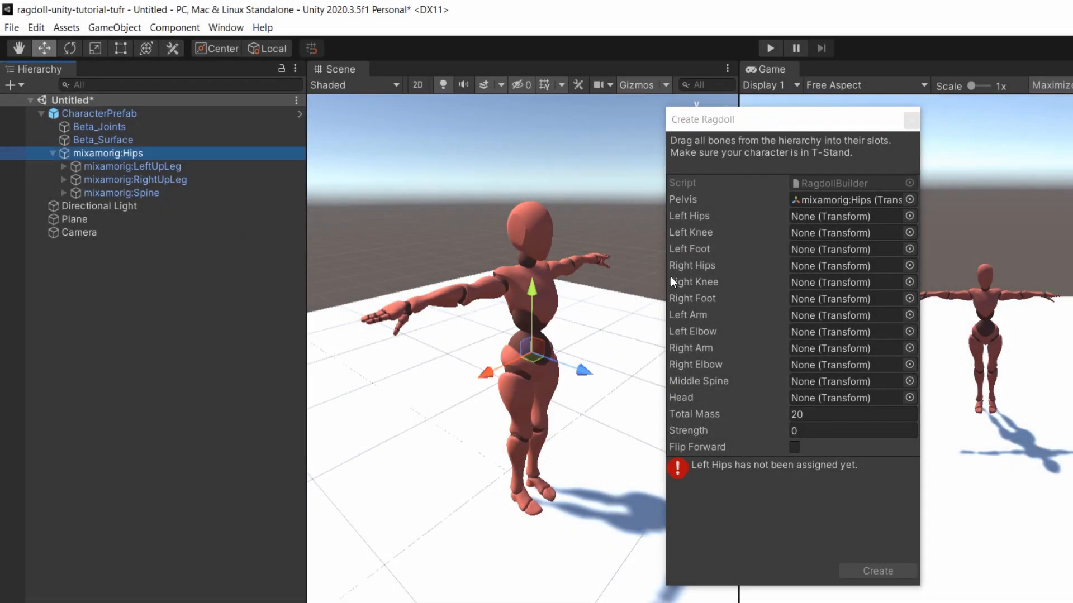
Map LeftUpLeg, LeftLeg and LeftFoot to the Left Hips, Knee and Foot slots.
{"action": "left_click", "coordinate": [688, 215]}
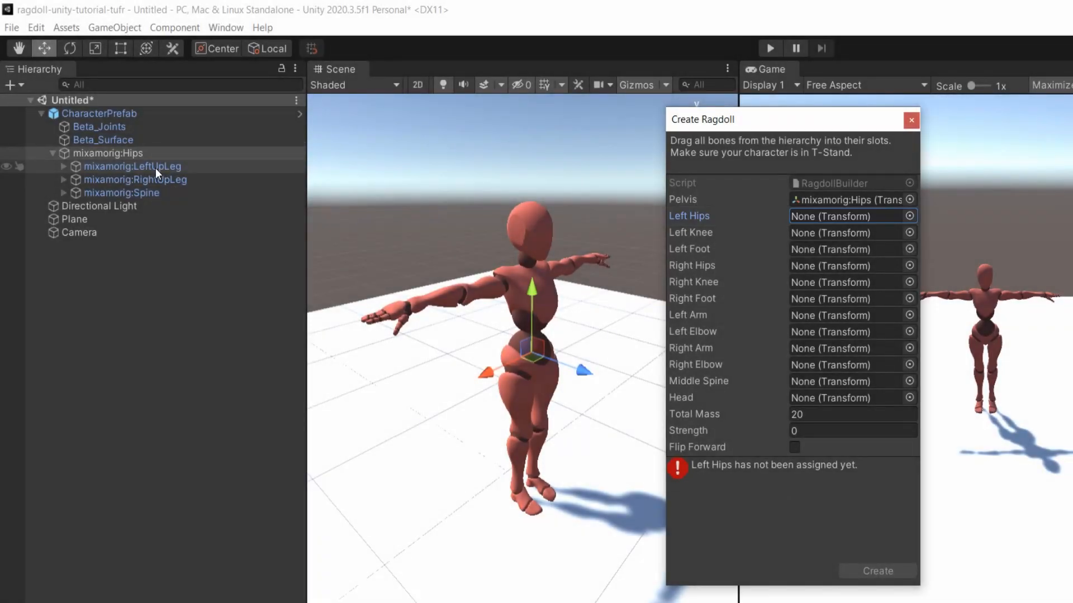
{"action": "left_click", "coordinate": [133, 165]}
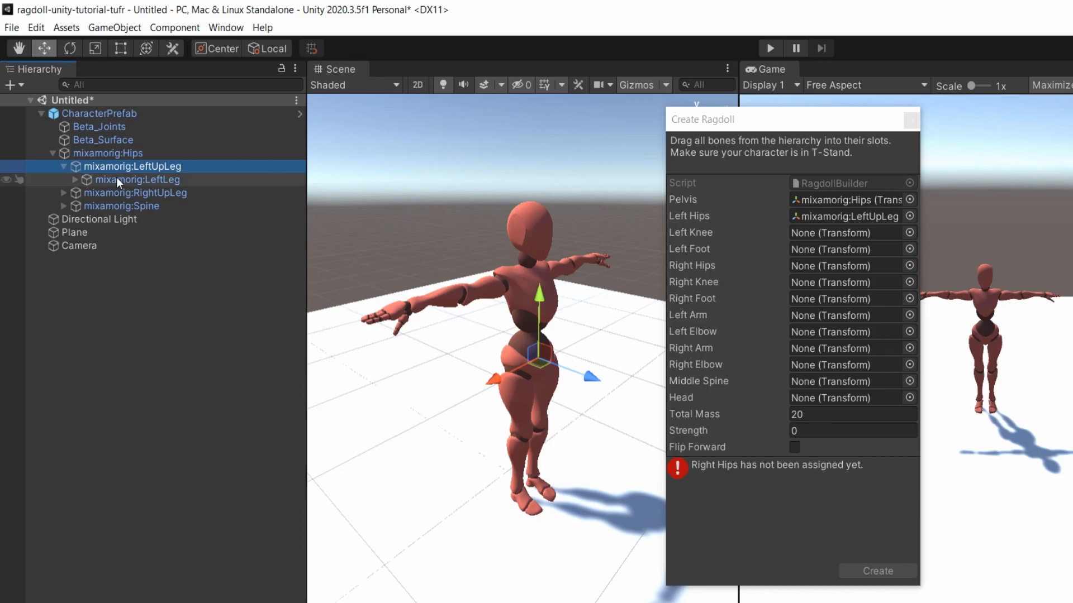
{"action": "left_click", "coordinate": [138, 179]}
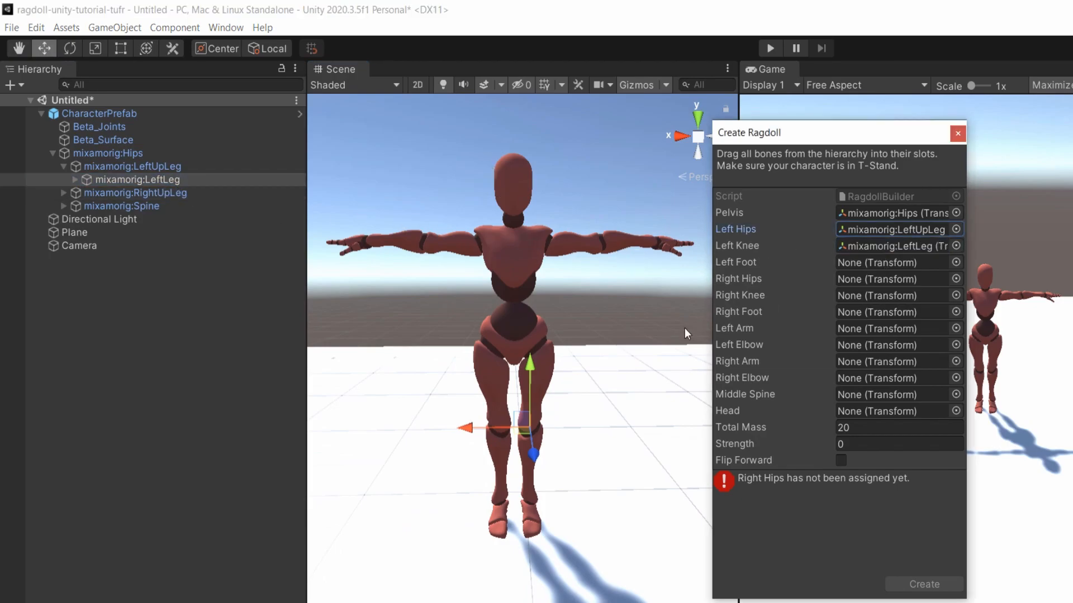
{"action": "left_click", "coordinate": [75, 179]}
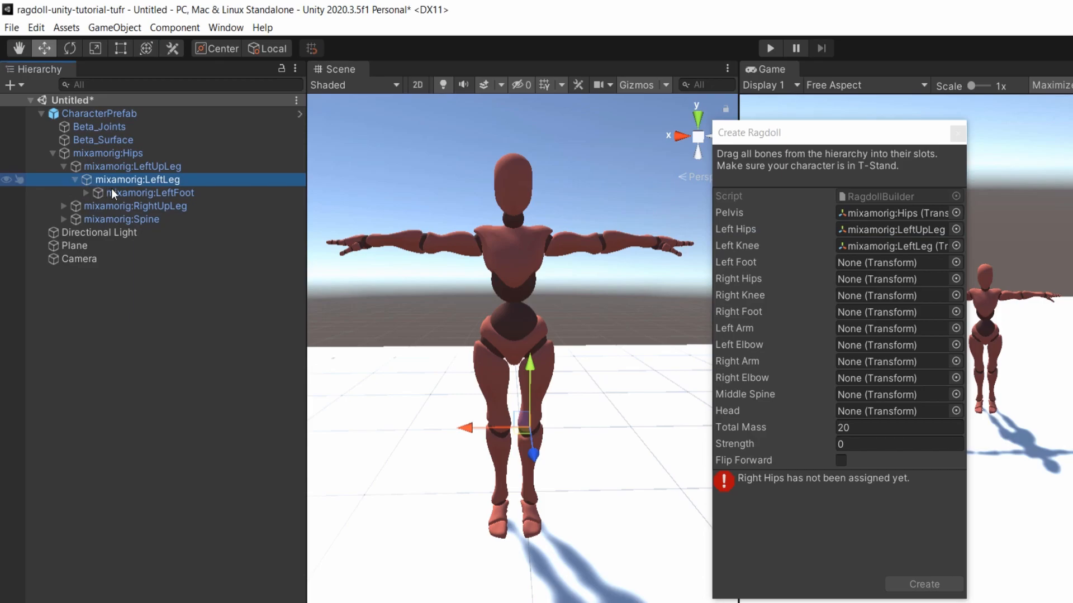
{"action": "left_click", "coordinate": [151, 192]}
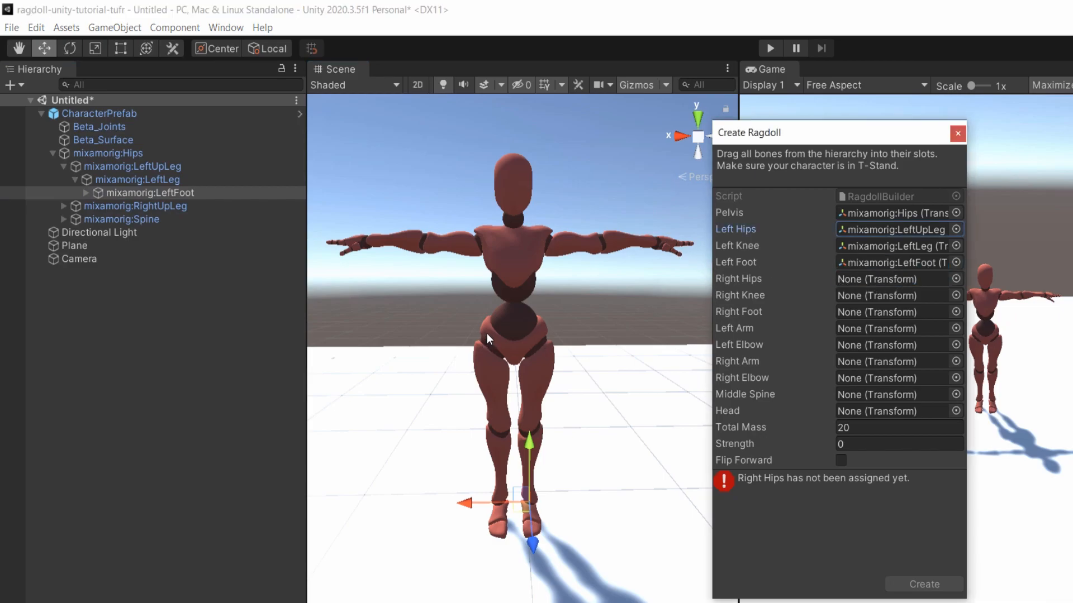
{"action": "mouse_move", "coordinate": [489, 339]}
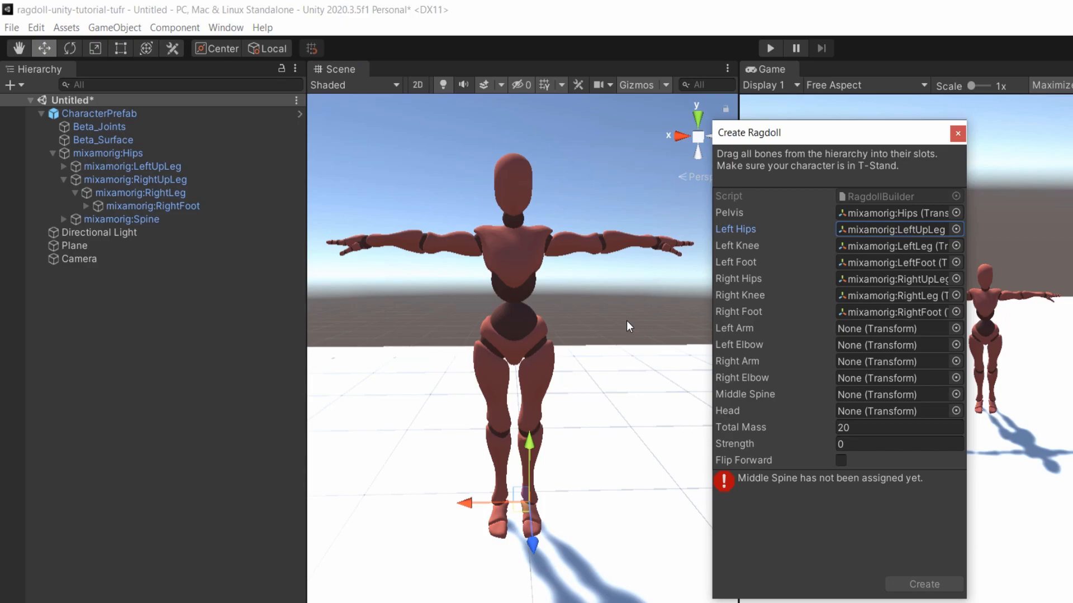
Expand the spine and shoulders and map LeftForeArm, RightArm and RightForeArm to the elbow and arm slots.
{"action": "left_click", "coordinate": [74, 180]}
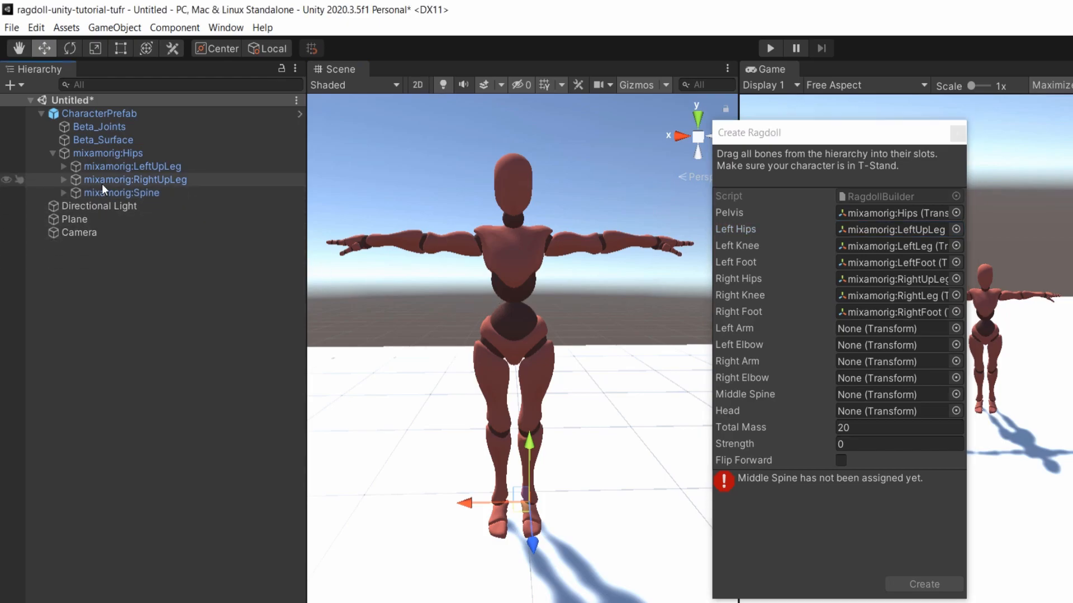
{"action": "mouse_move", "coordinate": [436, 248]}
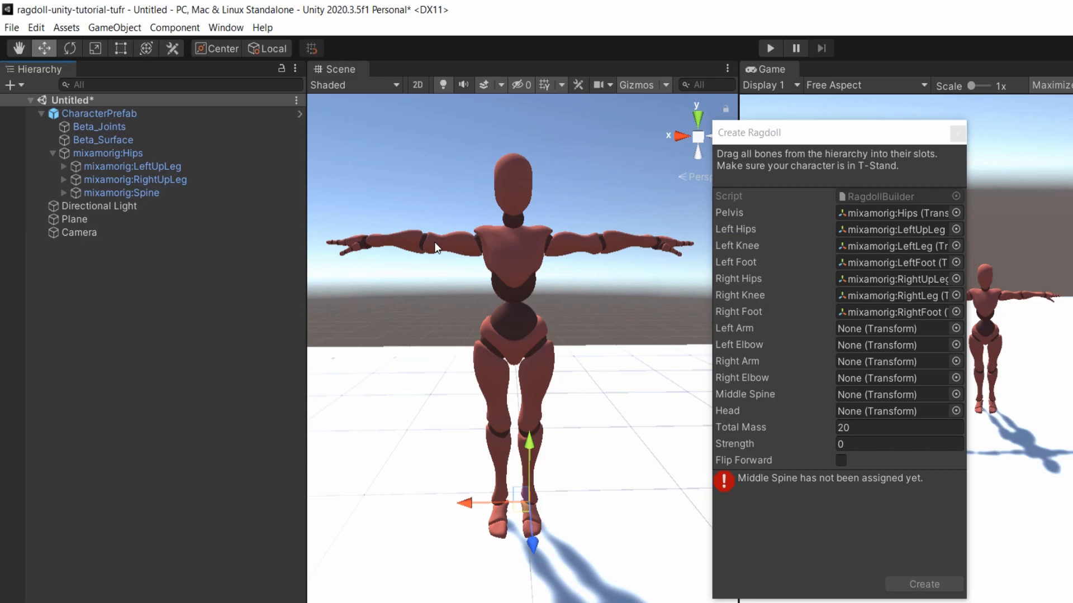
{"action": "mouse_move", "coordinate": [124, 206]}
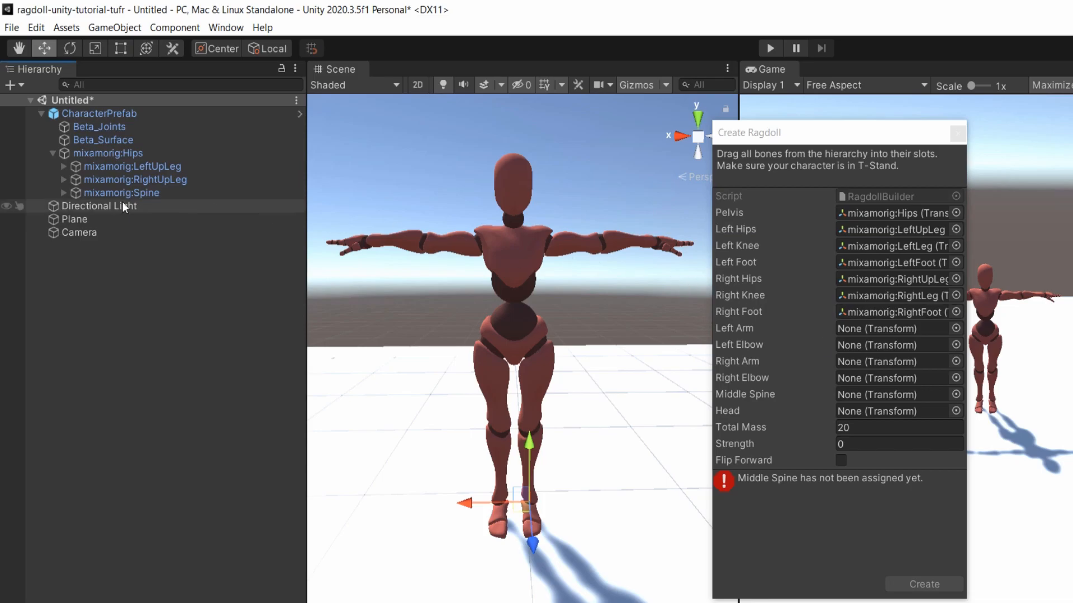
{"action": "left_click", "coordinate": [65, 193]}
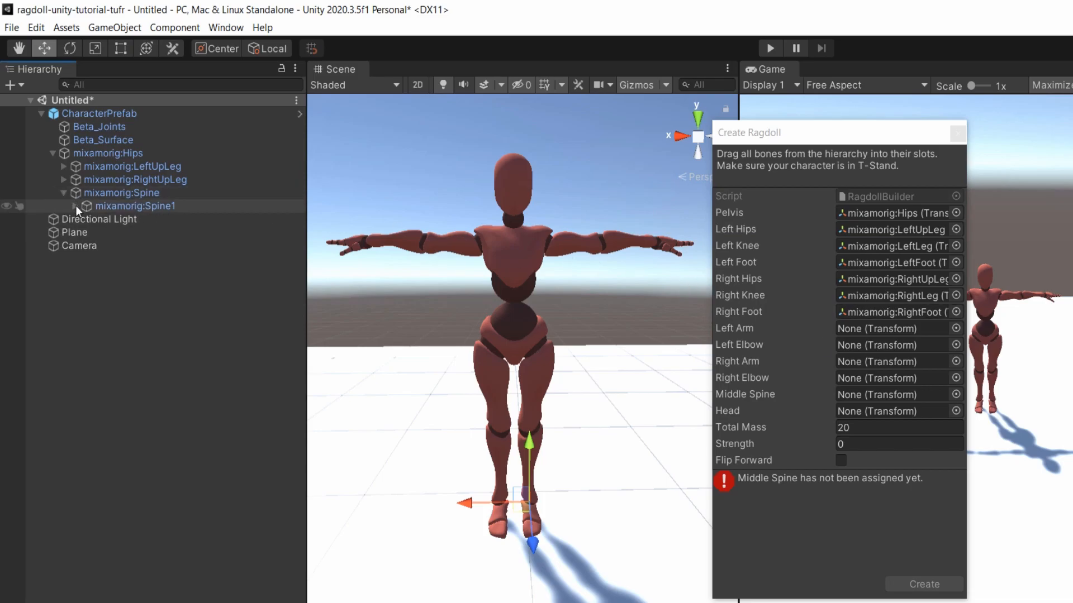
{"action": "left_click", "coordinate": [74, 205]}
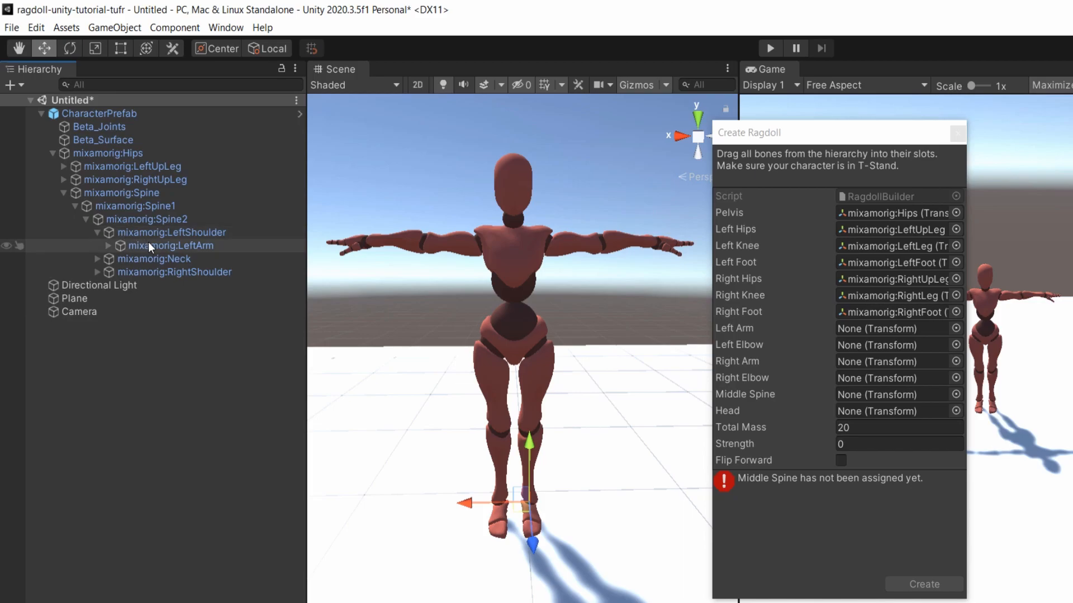
{"action": "left_click", "coordinate": [175, 245]}
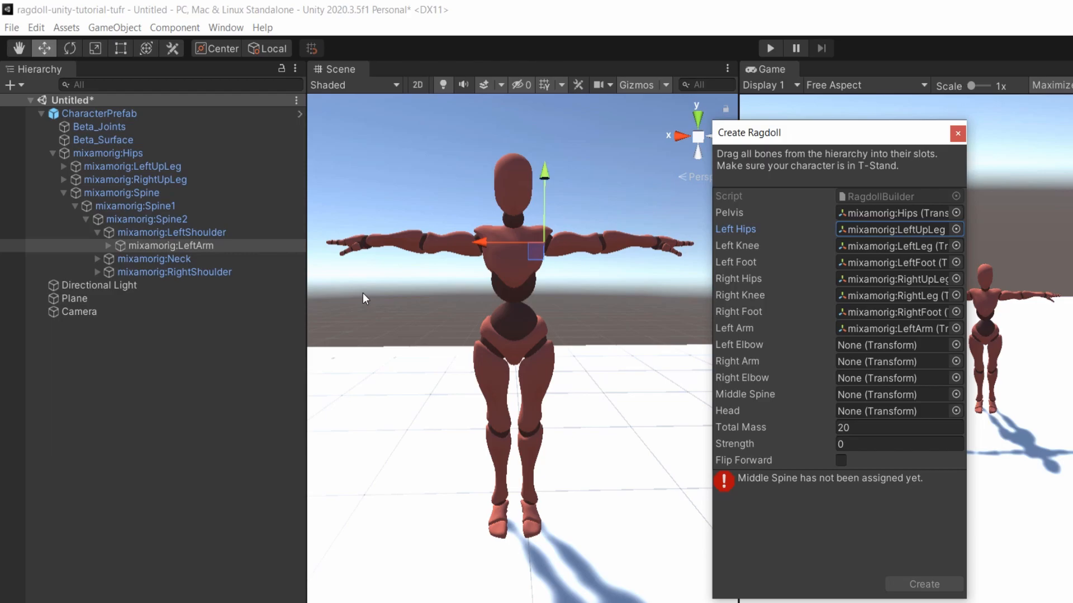
{"action": "left_click", "coordinate": [107, 246]}
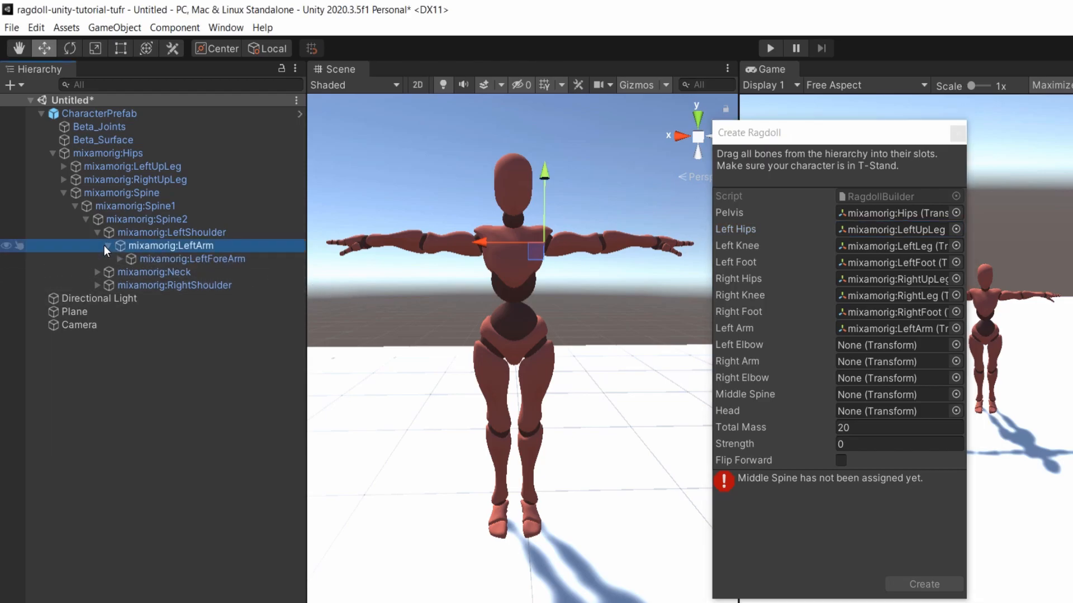
{"action": "left_click", "coordinate": [191, 258]}
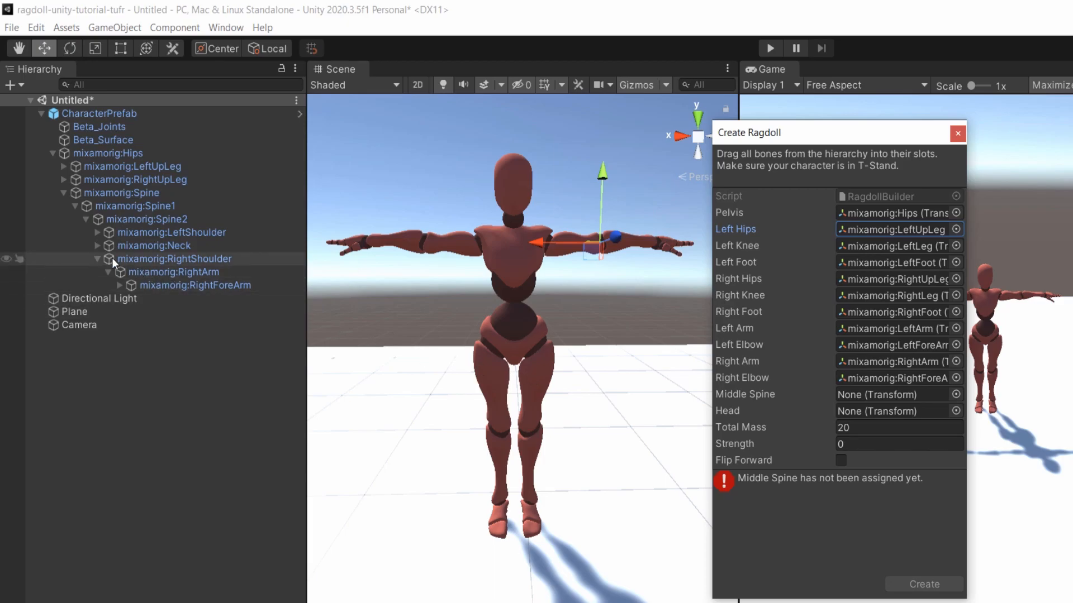
Map mixamorig:Spine1 to the Middle Spine slot, leaving only Head unassigned.
{"action": "left_click", "coordinate": [98, 258]}
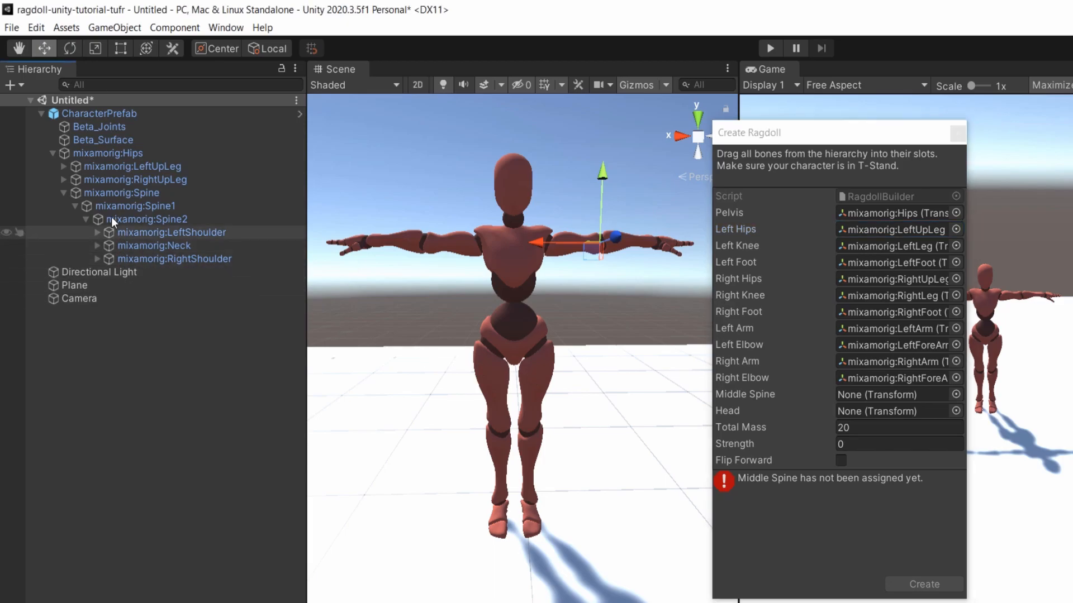
{"action": "left_click", "coordinate": [122, 193]}
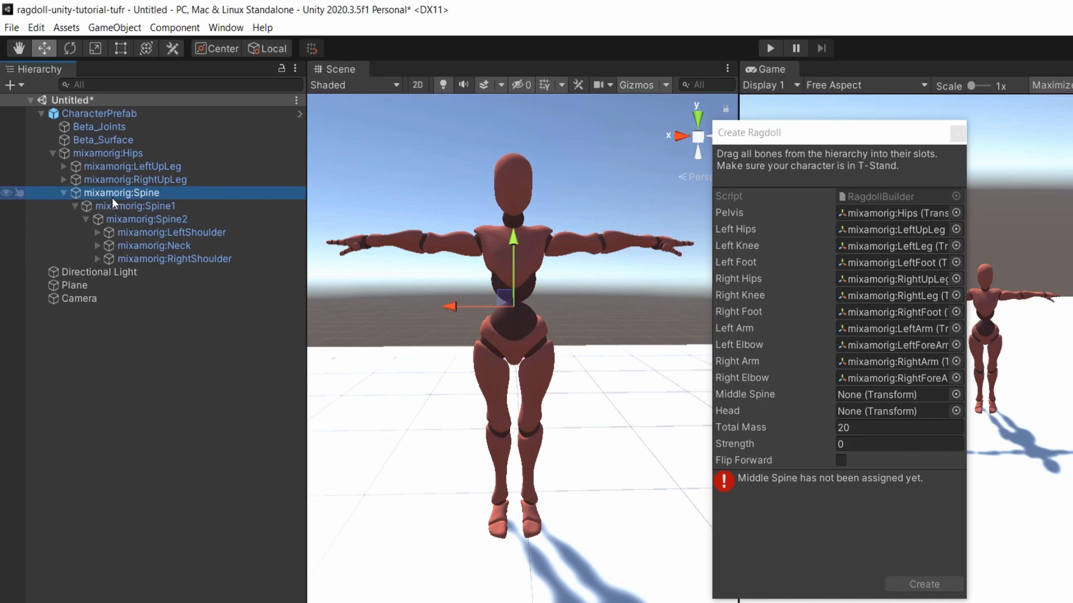
{"action": "left_click", "coordinate": [136, 206]}
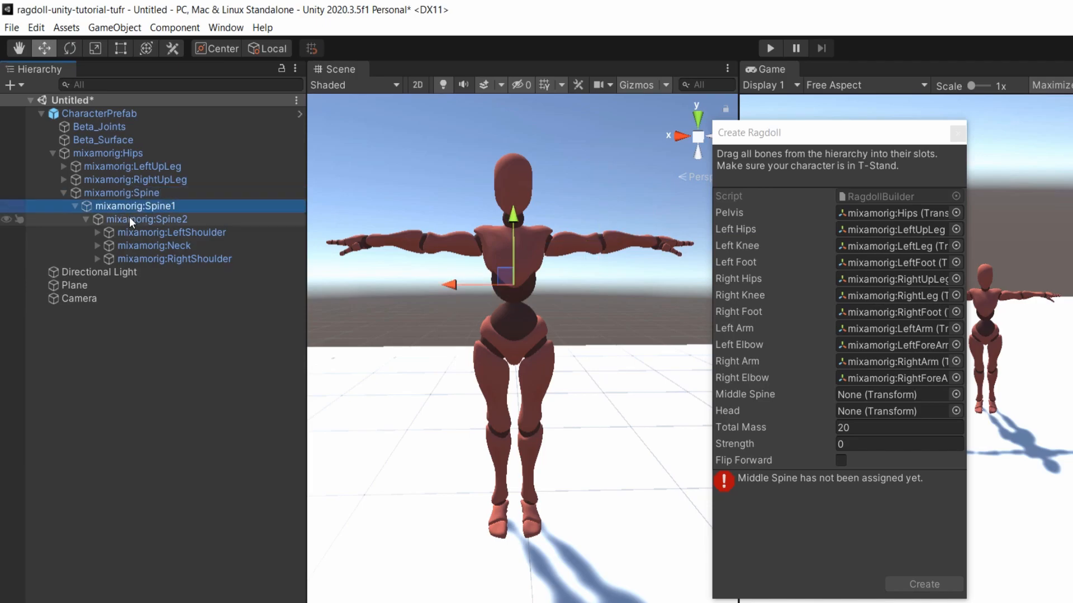
{"action": "left_click", "coordinate": [135, 206]}
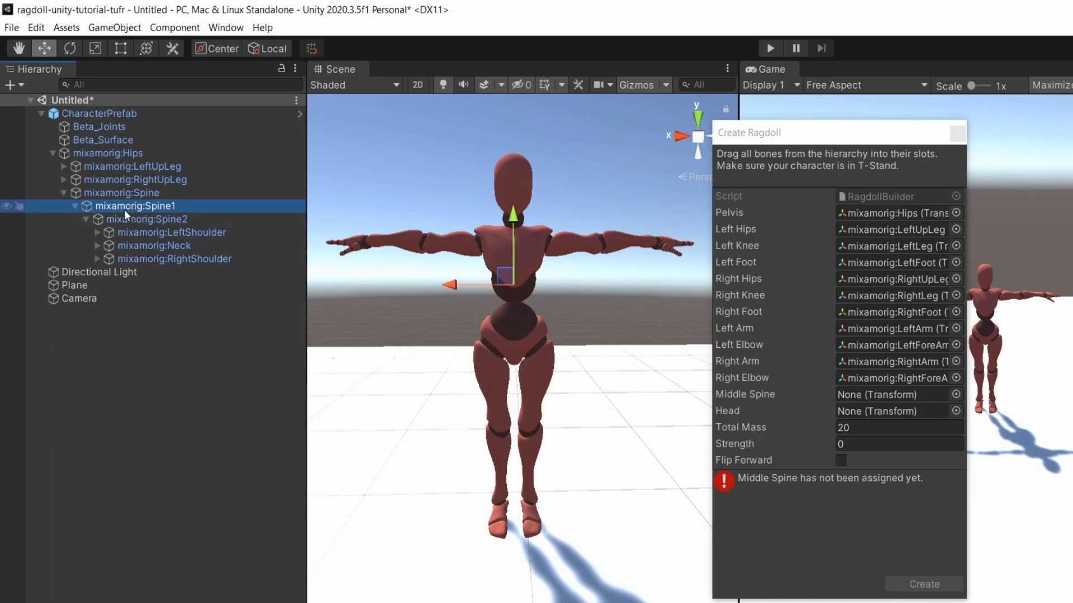
{"action": "left_click", "coordinate": [898, 394]}
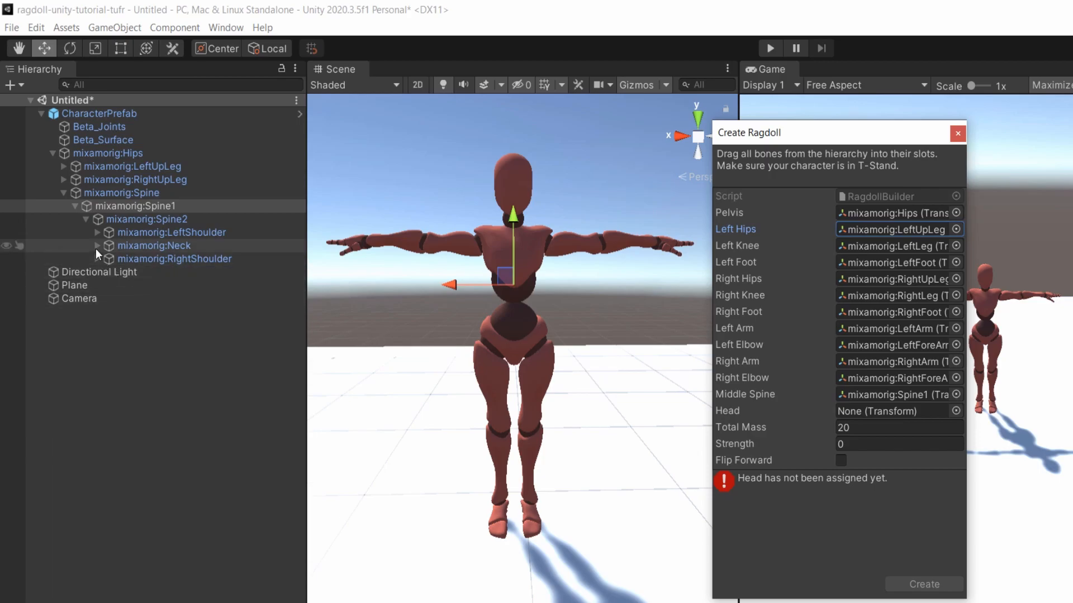
Map mixamorig:Head to the Head slot and create the ragdoll's colliders and joints.
{"action": "left_click", "coordinate": [98, 245]}
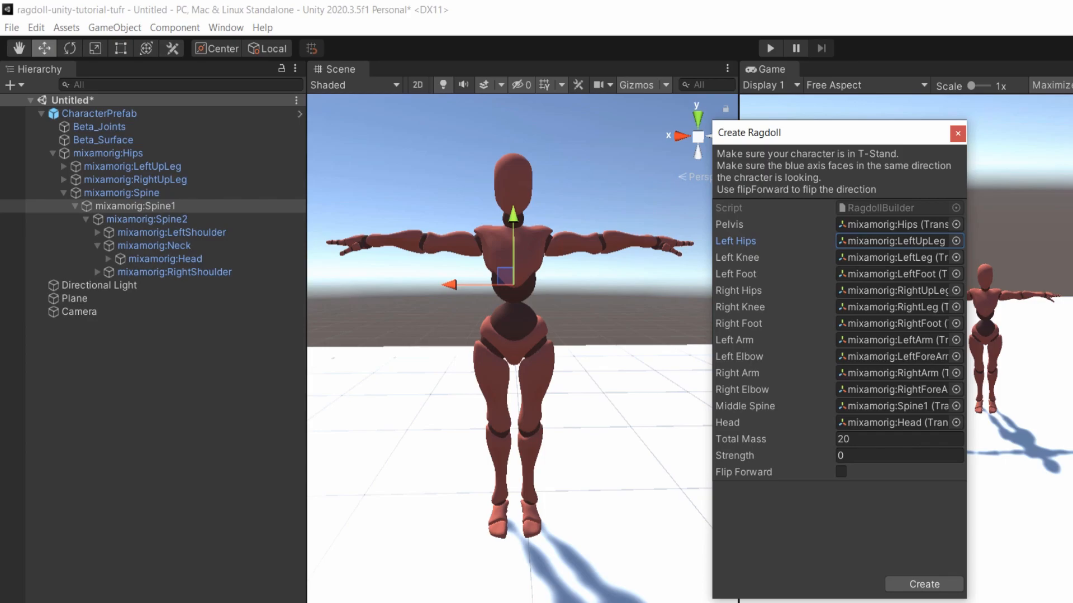
{"action": "mouse_move", "coordinate": [879, 556]}
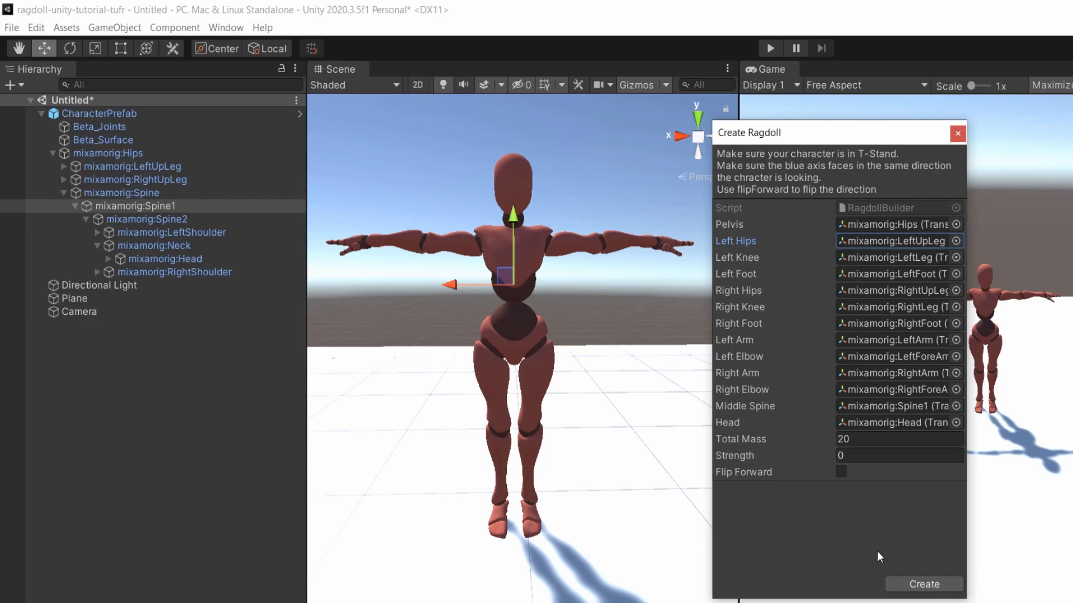
{"action": "left_click", "coordinate": [923, 583]}
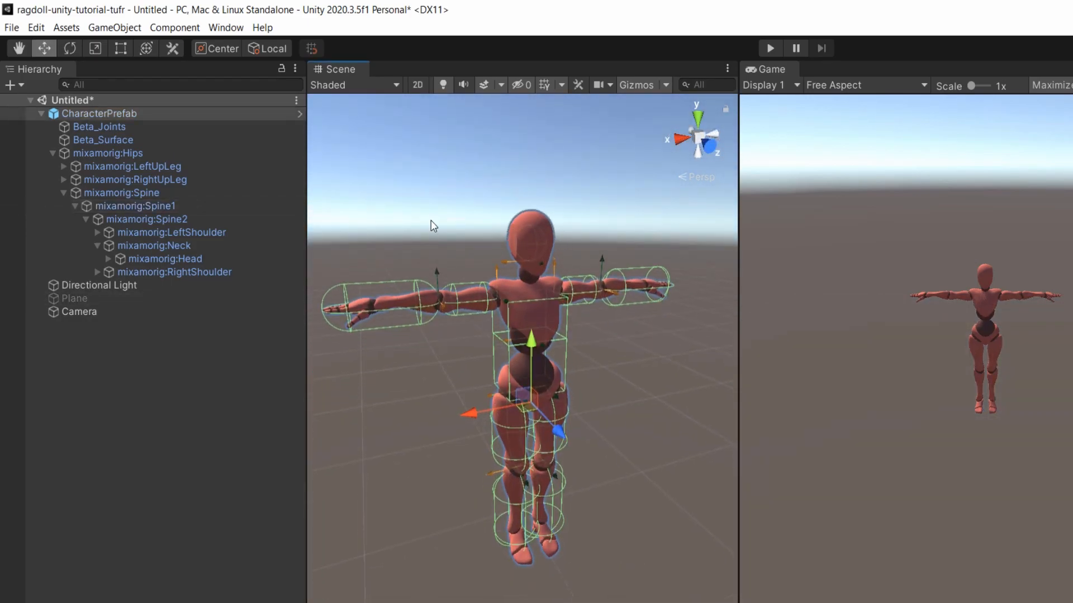
Select CharacterPrefab to show its Transform and Walking Animator components.
{"action": "left_click", "coordinate": [52, 153]}
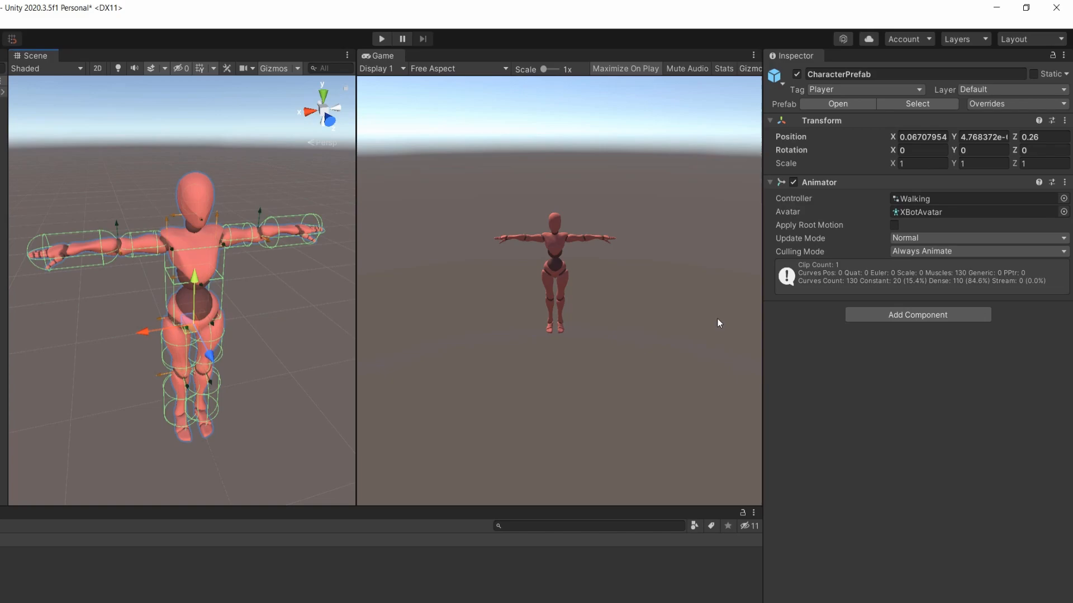
Remove the Animator component from CharacterPrefab via its Inspector options menu.
{"action": "left_click", "coordinate": [1064, 182]}
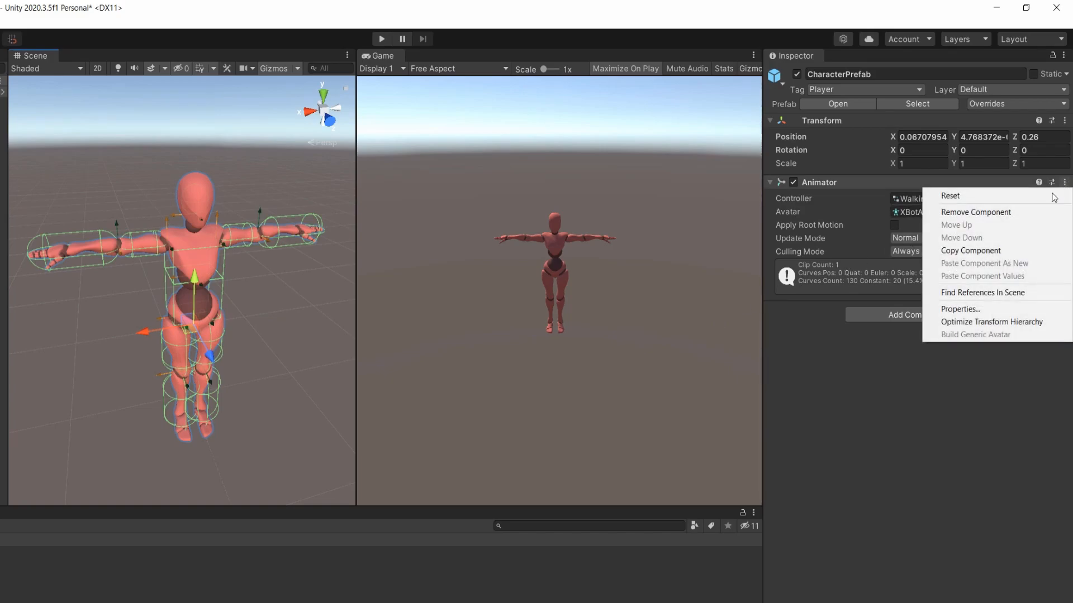
{"action": "left_click", "coordinate": [977, 212]}
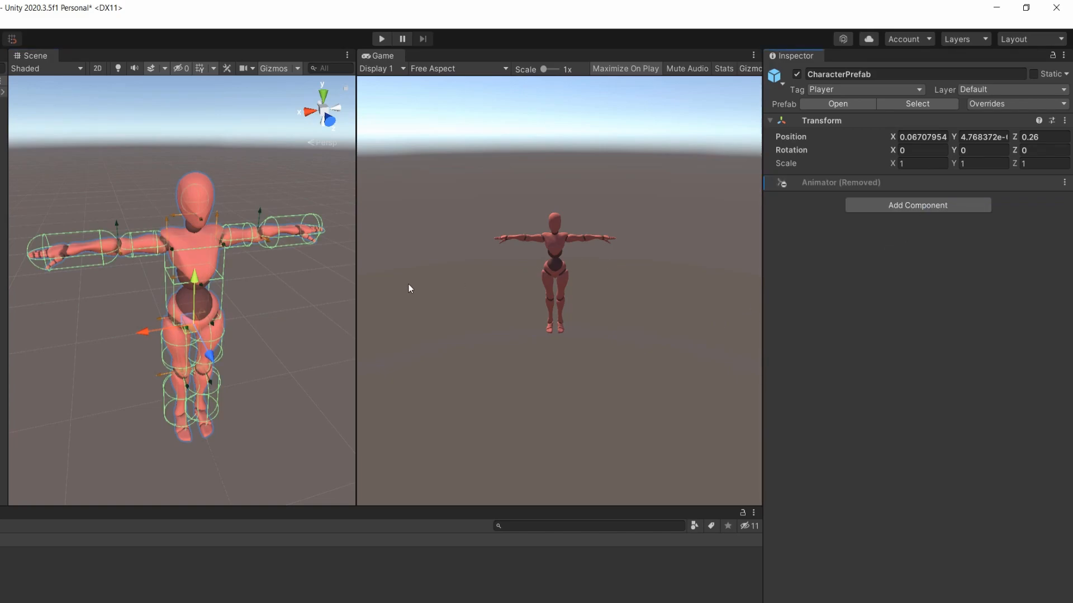
{"action": "mouse_move", "coordinate": [349, 295]}
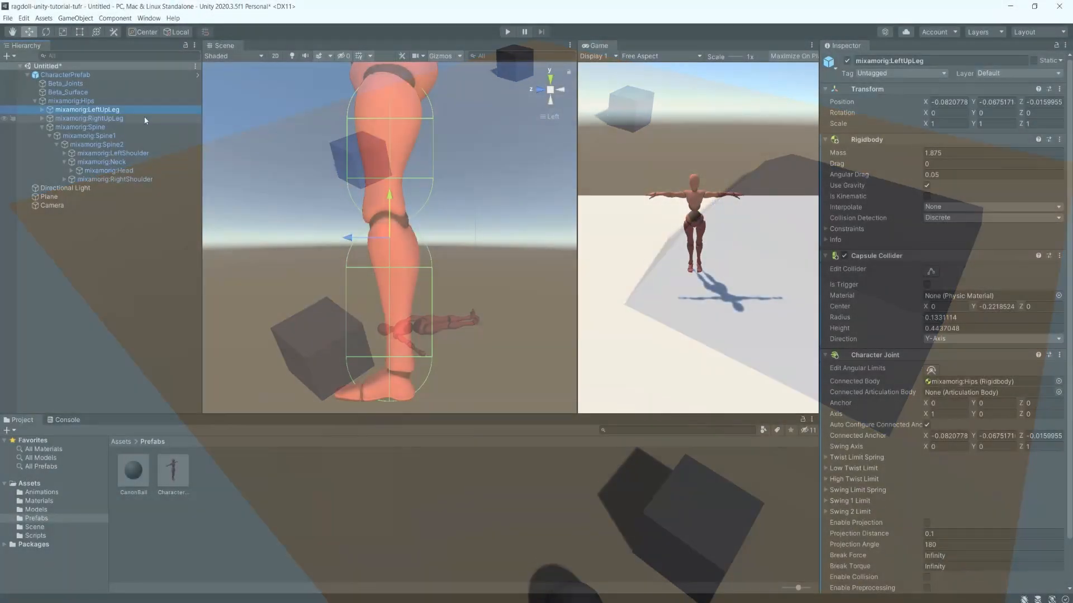
Select mixamorig:RightUpLeg, expand it and select mixamorig:RightLeg to show its rigidbody, capsule collider and joint.
{"action": "left_click", "coordinate": [89, 117]}
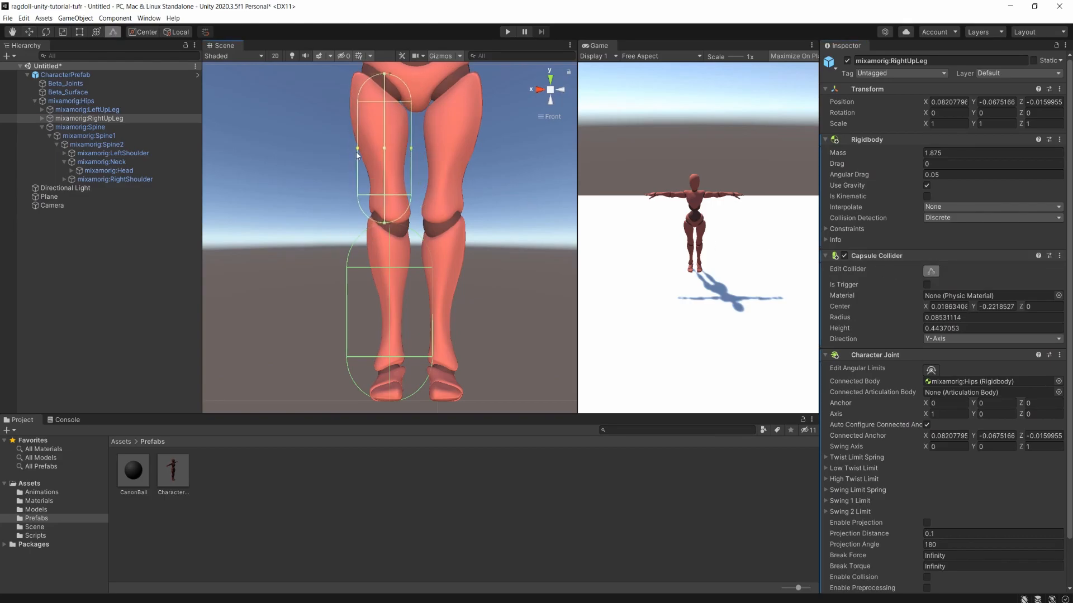
{"action": "scroll", "scroll_direction": "down", "scroll_amount": 3}
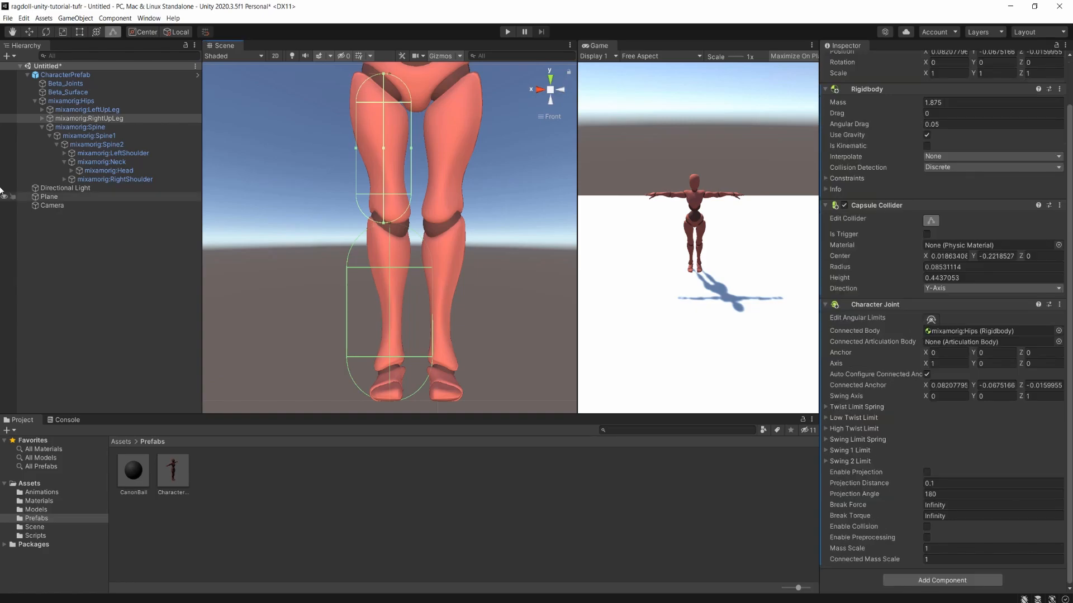
{"action": "left_click", "coordinate": [93, 126]}
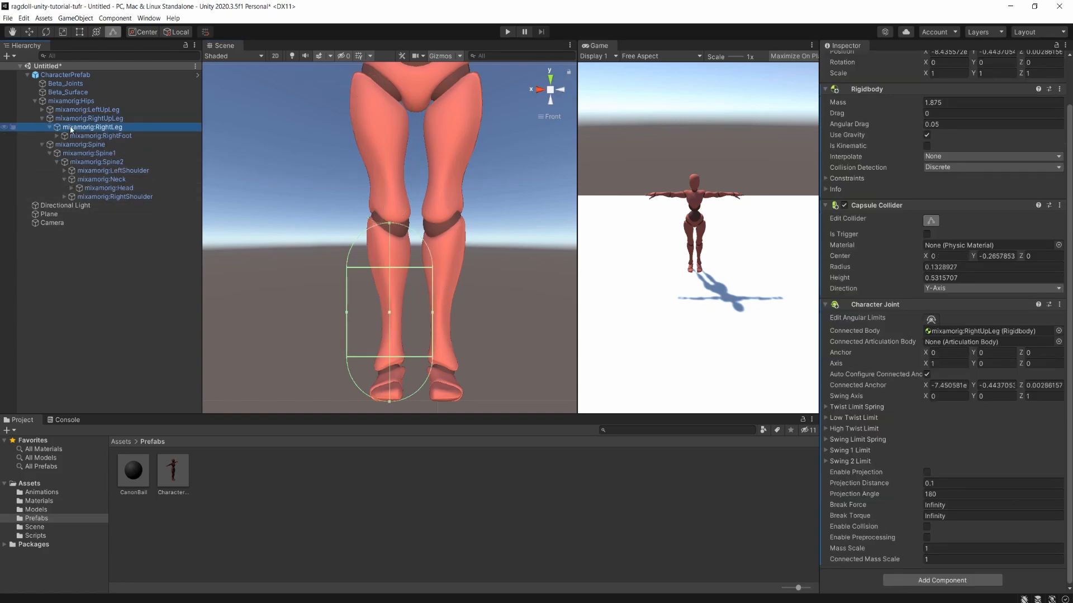
{"action": "left_click", "coordinate": [506, 31]}
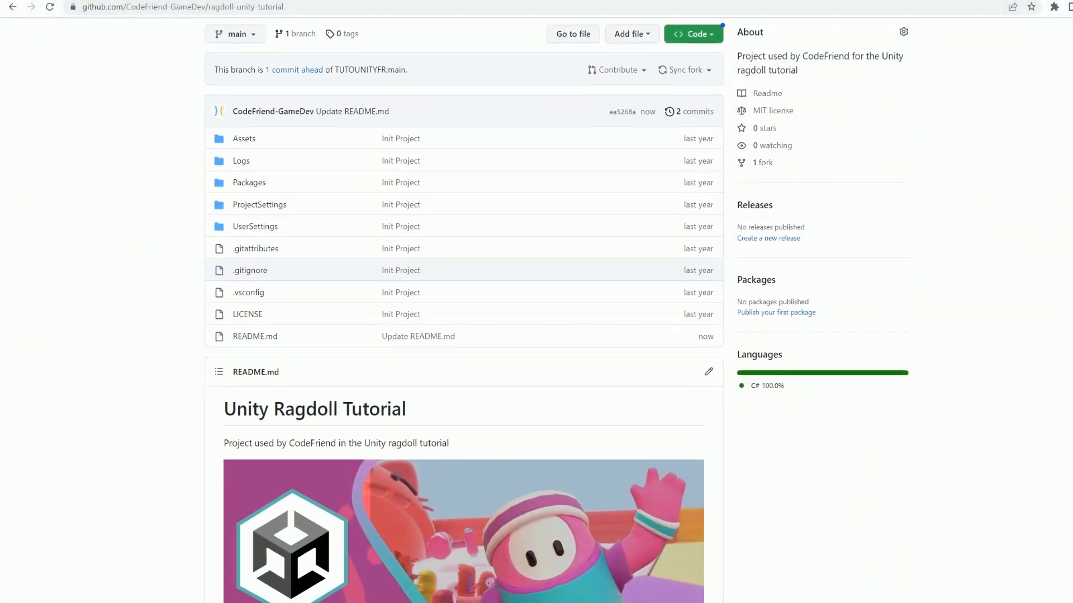
Scroll the ragdoll-unity-tutorial README down to the banner and Example 1: Free Fall previews.
{"action": "scroll", "scroll_direction": "down", "scroll_amount": 3}
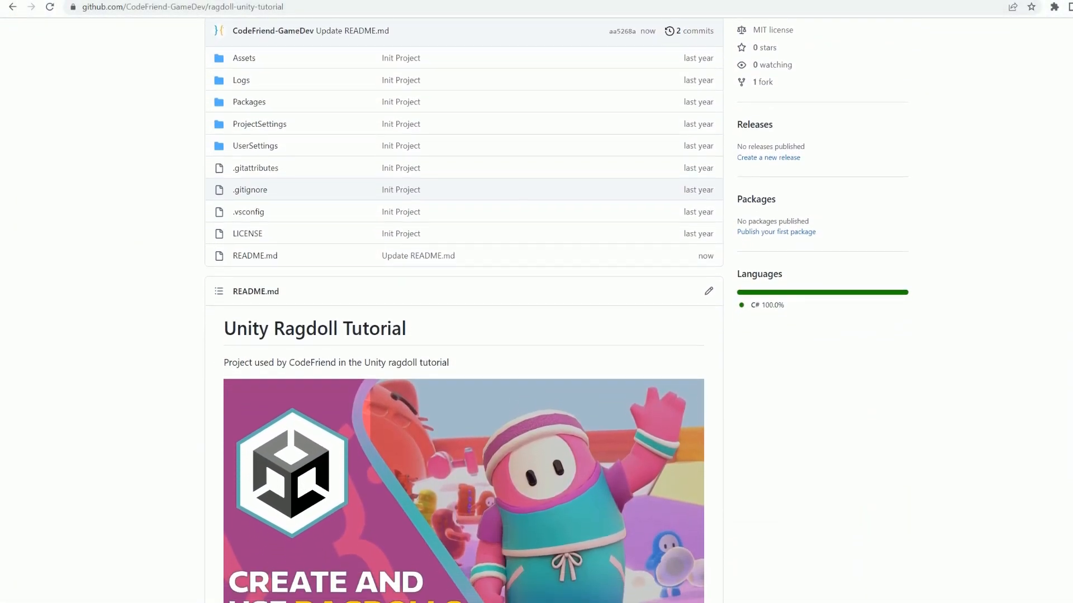
{"action": "scroll", "scroll_direction": "down", "scroll_amount": 3}
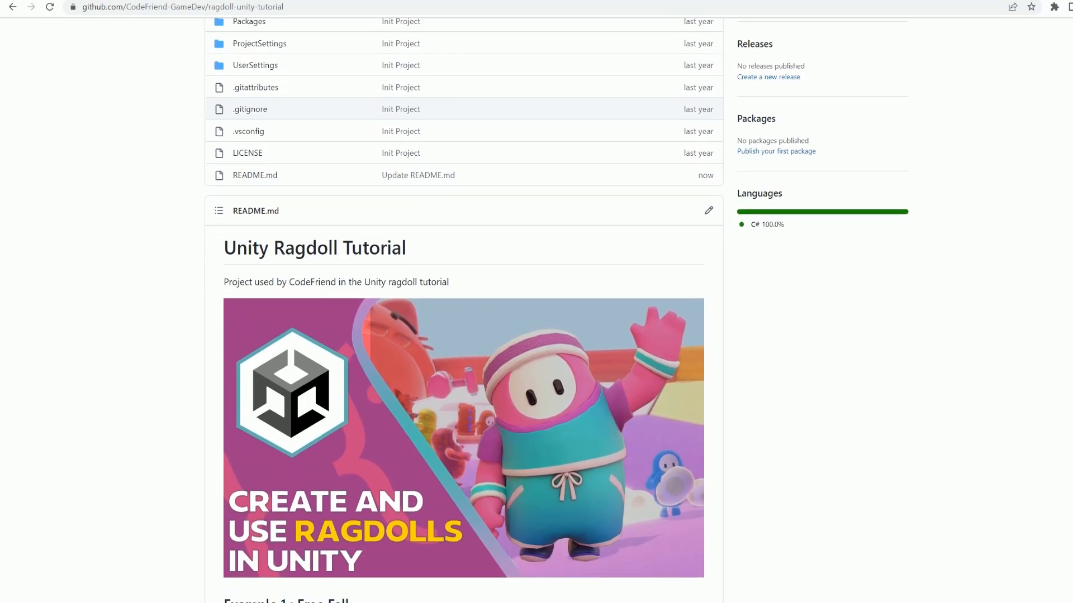
{"action": "scroll", "scroll_direction": "down", "scroll_amount": 3}
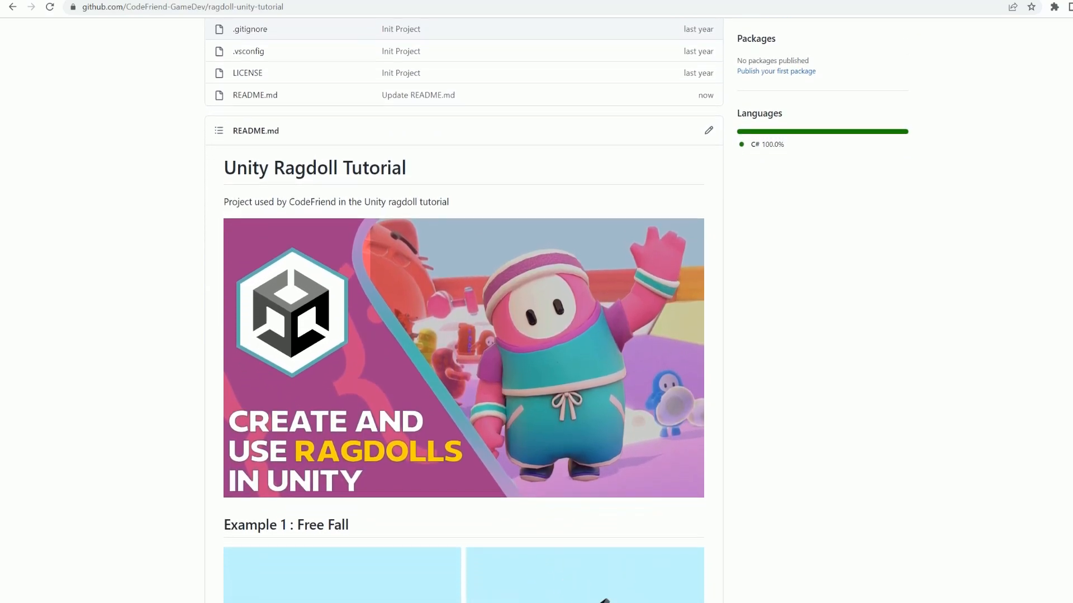
{"action": "scroll", "scroll_direction": "down", "scroll_amount": 3}
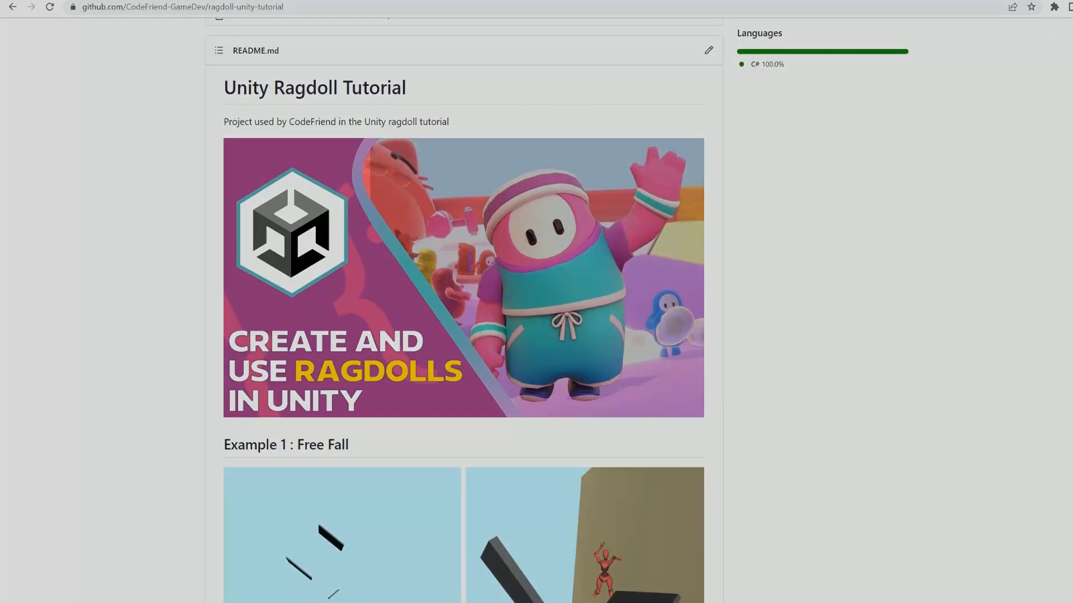
{"action": "scroll", "scroll_direction": "down", "scroll_amount": 3}
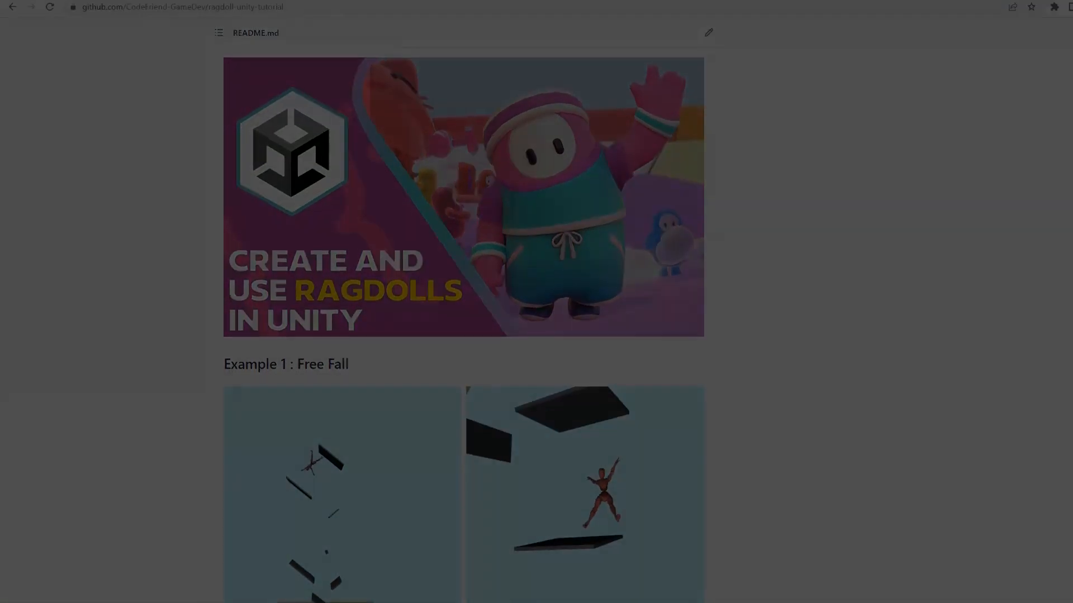